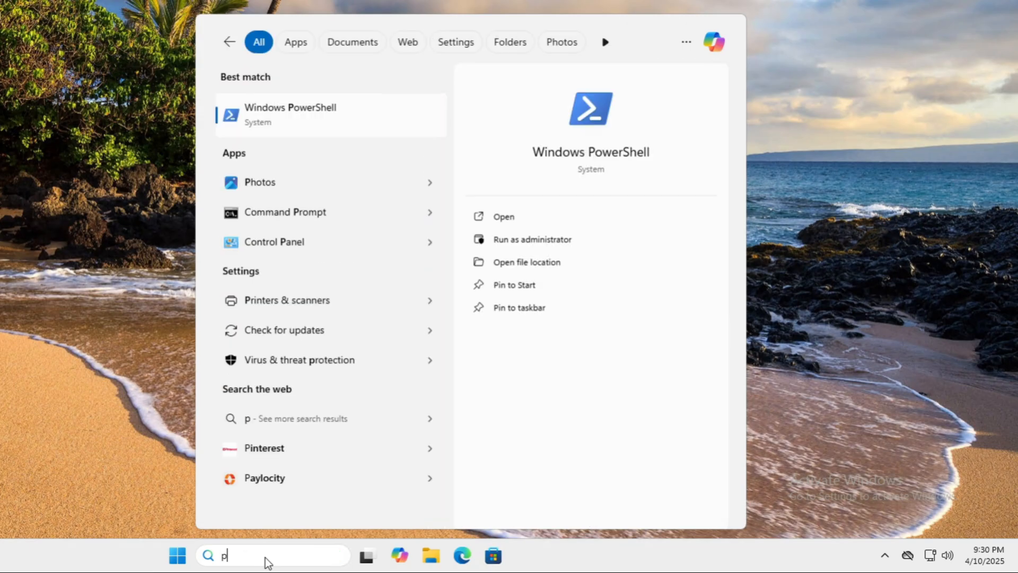
# Step: Launch Windows PowerShell as administrator from Start search 'power' and approve the UAC prompt
pyautogui.write('ower')
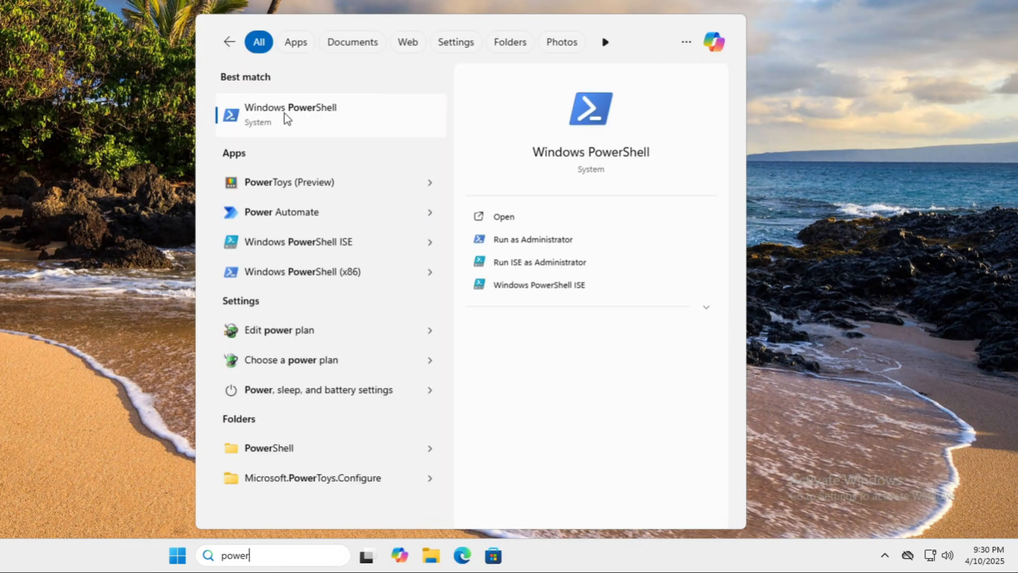
pyautogui.click(532, 238)
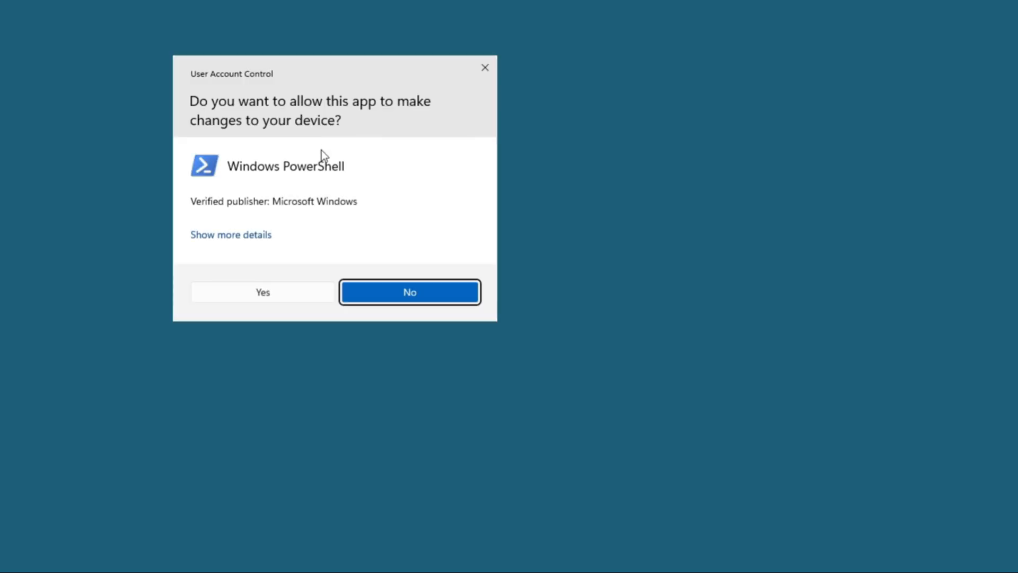
pyautogui.click(261, 292)
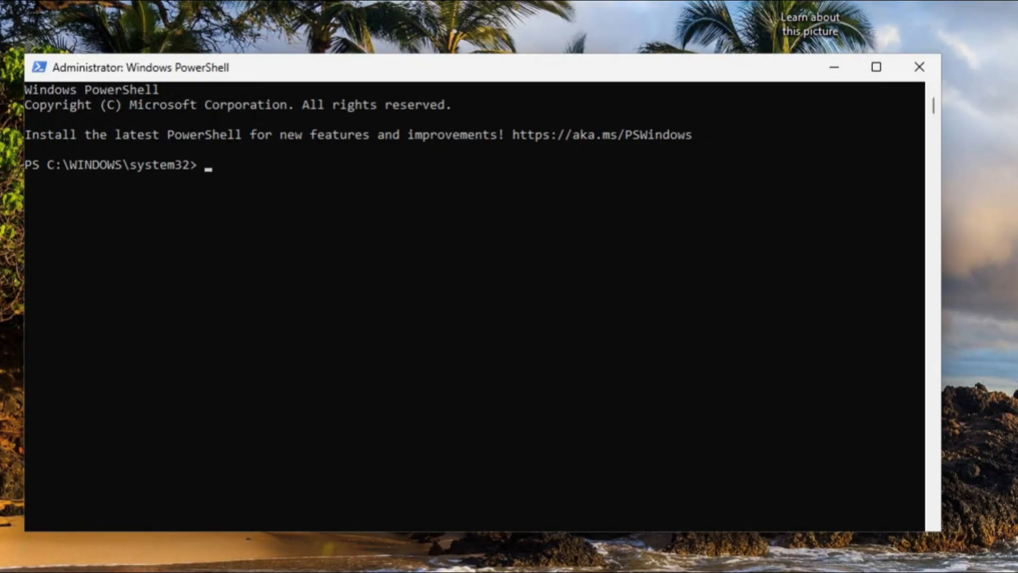
pyautogui.moveTo(44, 78)
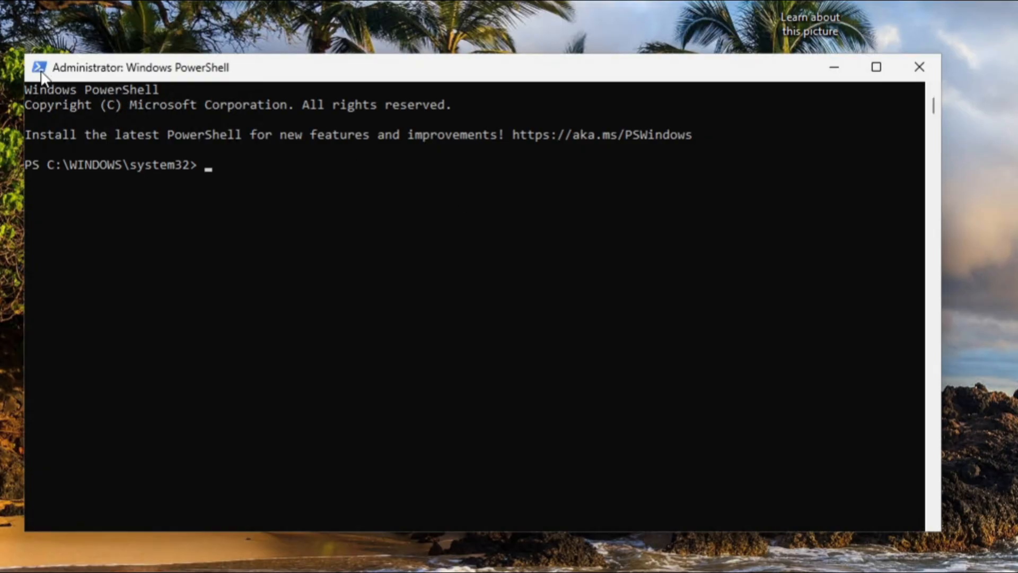
pyautogui.moveTo(244, 170)
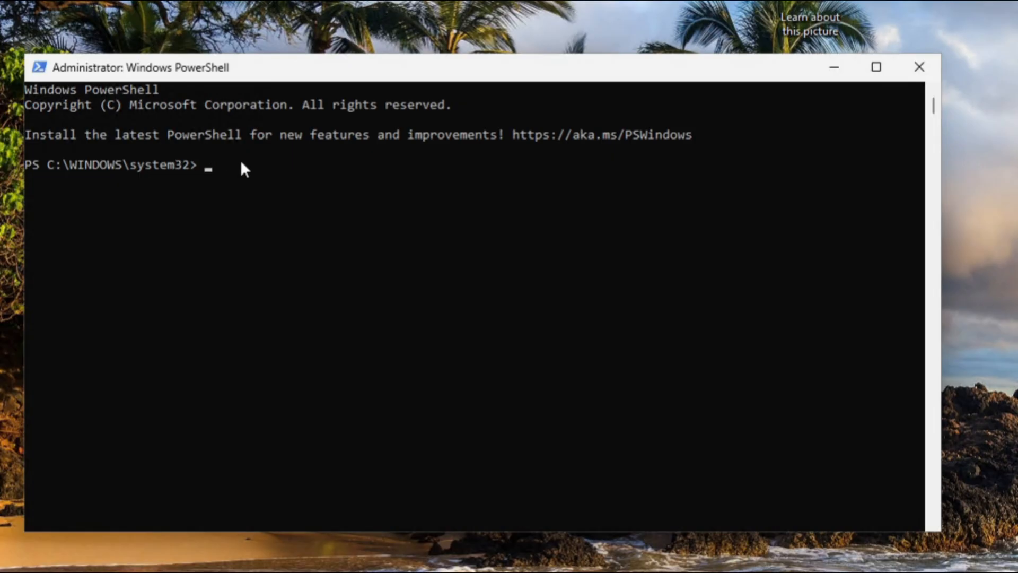
# Step: Run $psversiontable to show PowerShell 5.1.26100.3624, Desktop edition
pyautogui.write('$')
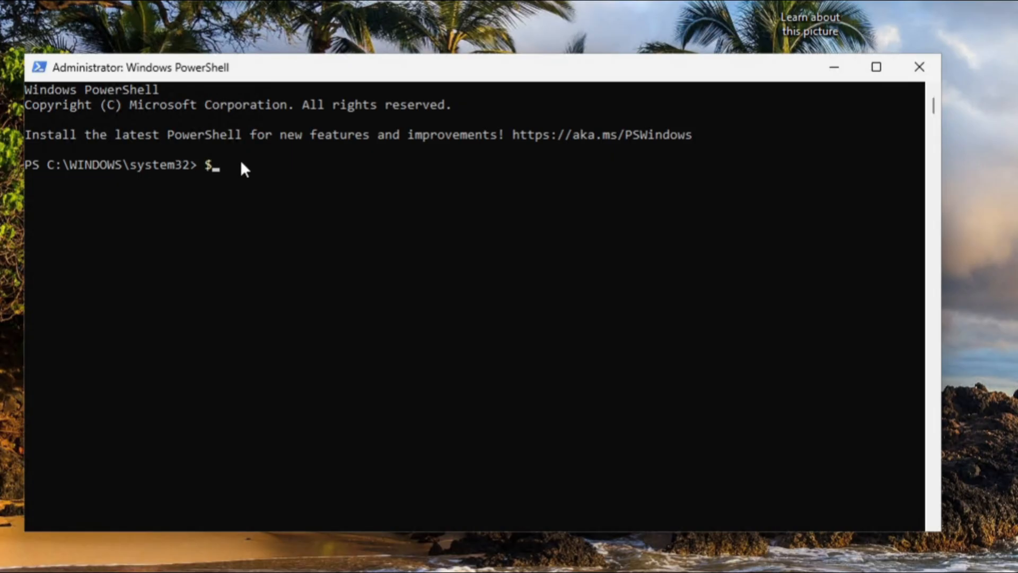
pyautogui.write('psv')
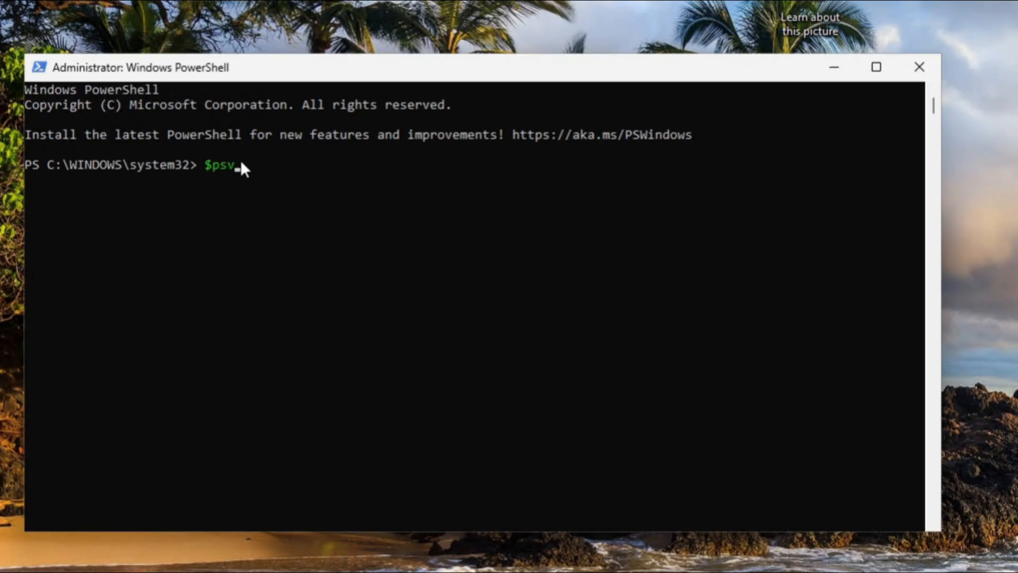
pyautogui.write('ersiontable')
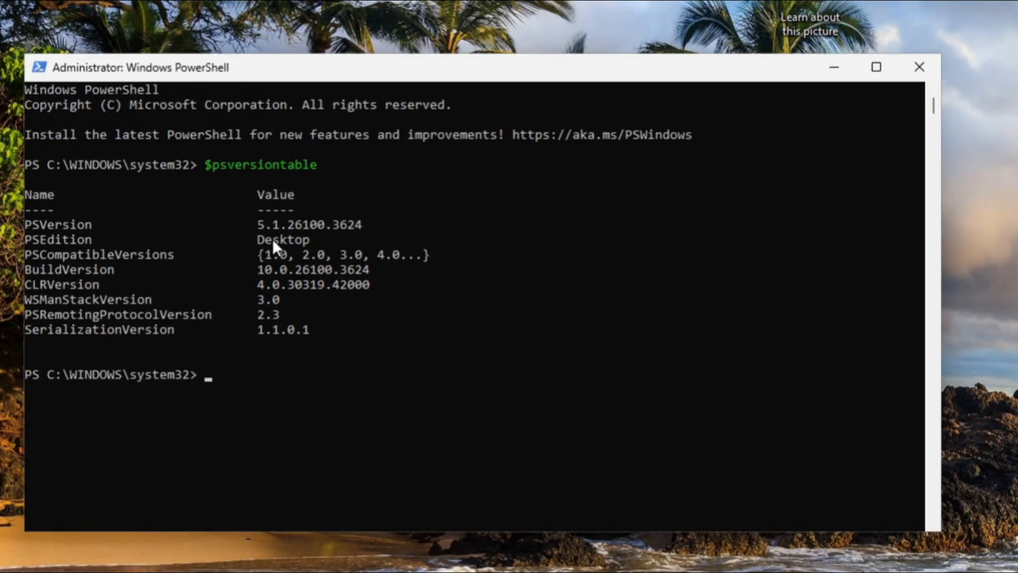
pyautogui.moveTo(279, 244)
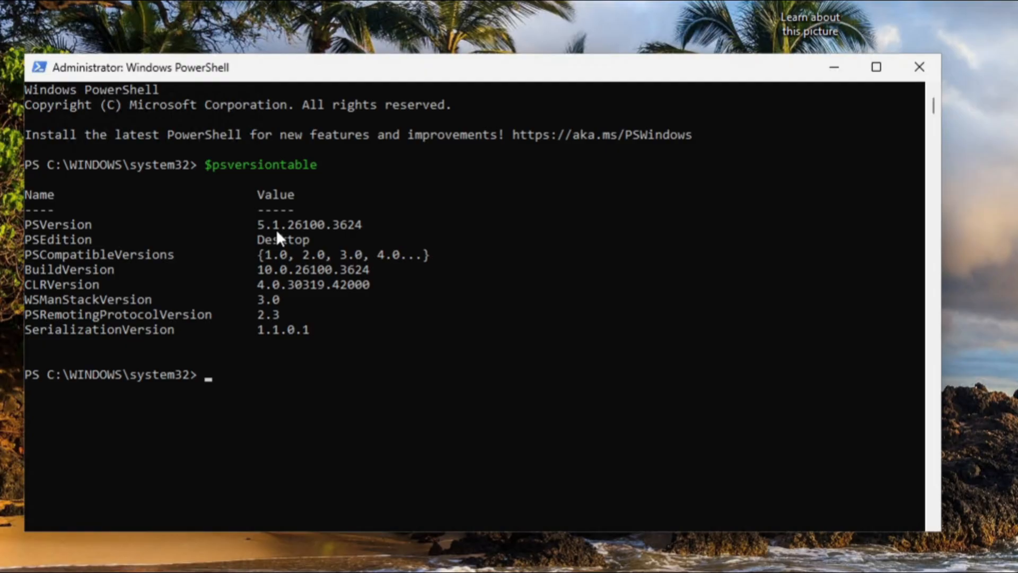
pyautogui.moveTo(268, 380)
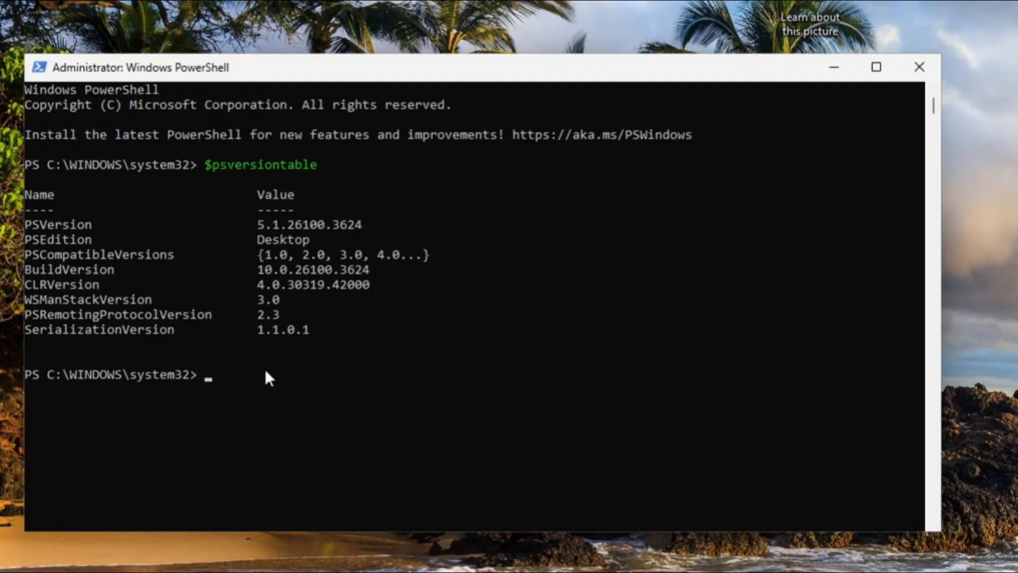
# Step: Run 'winget search microsoft.powershell' to list PowerShell 7.5.0.0 and Preview 7.6.0.4
pyautogui.write('winget s')
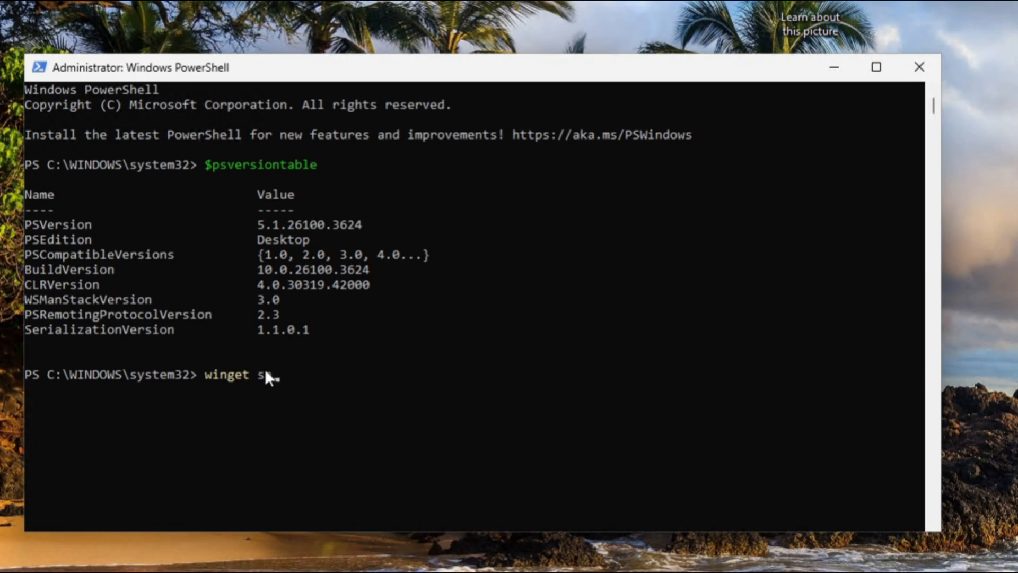
pyautogui.write('earch')
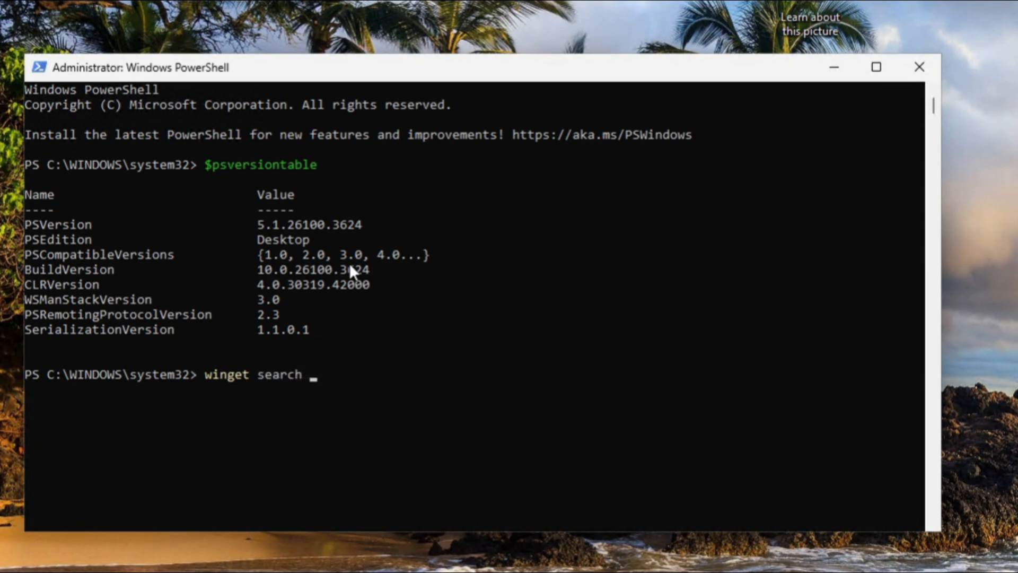
pyautogui.write('mic')
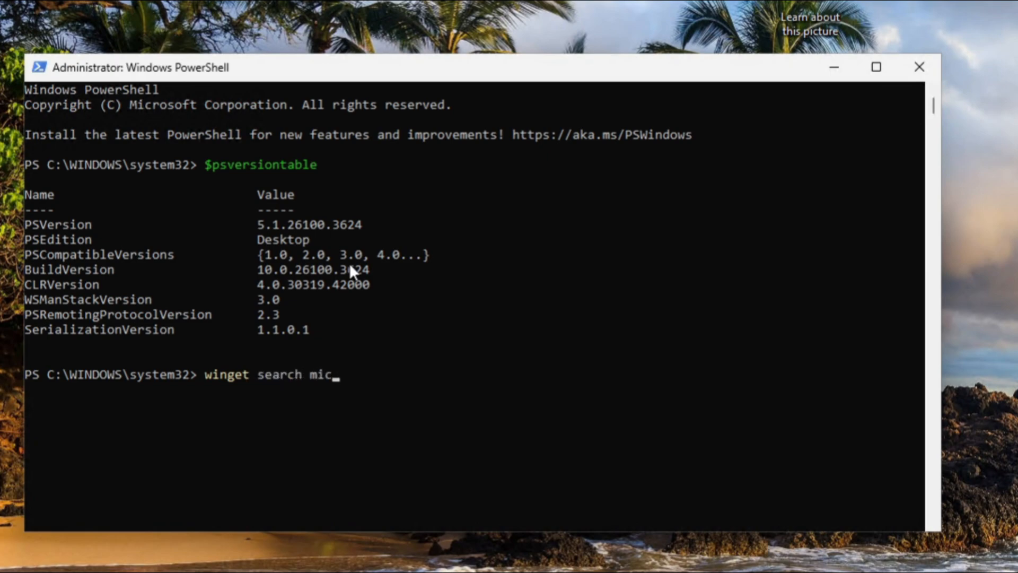
pyautogui.write('rosoft')
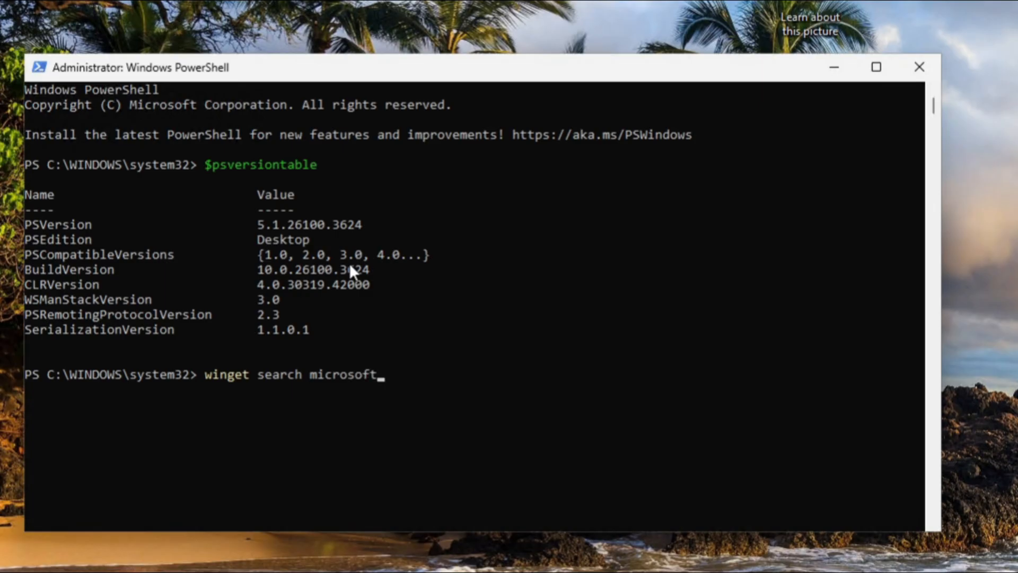
pyautogui.write('.powerseh')
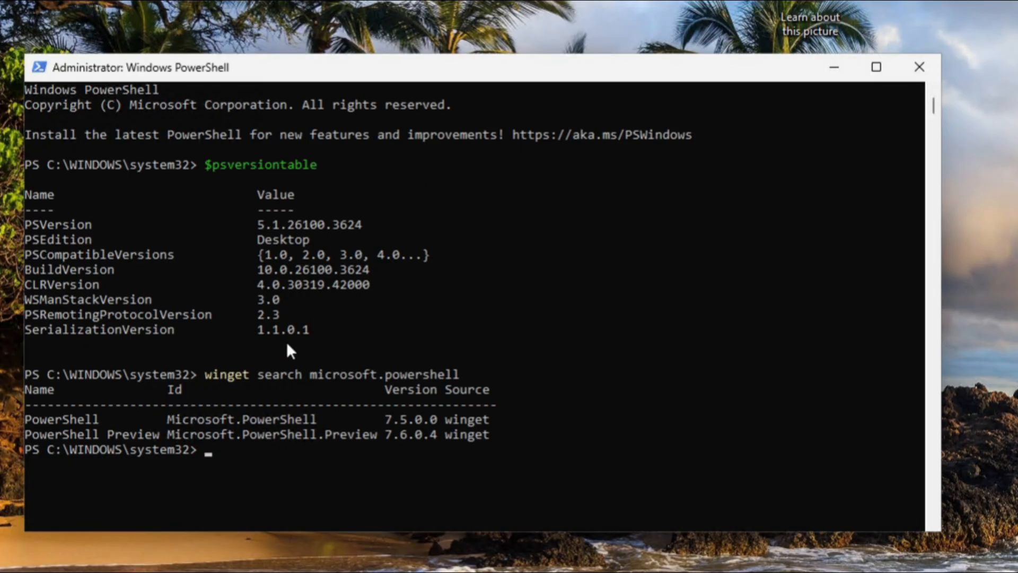
pyautogui.moveTo(367, 447)
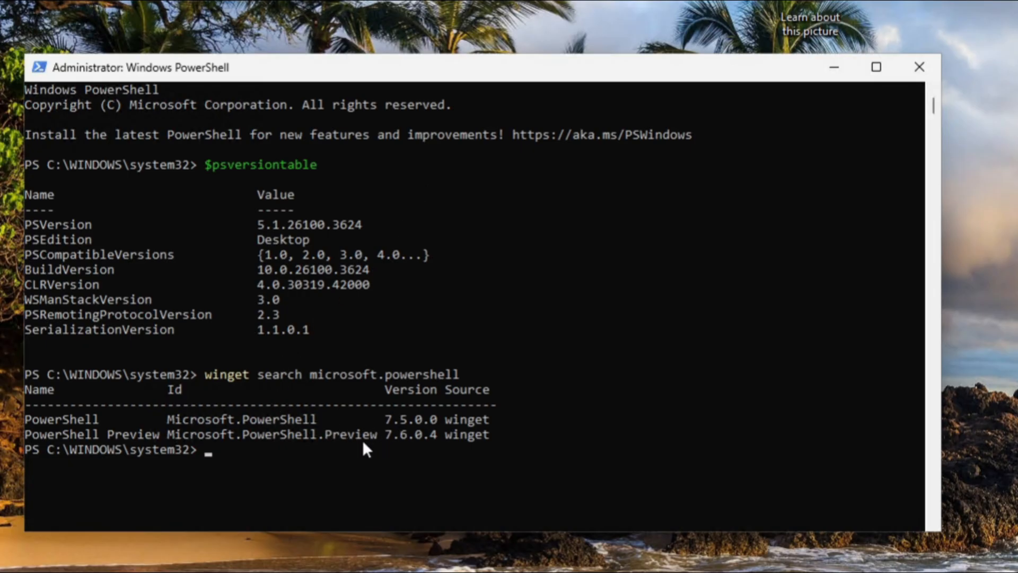
pyautogui.moveTo(405, 450)
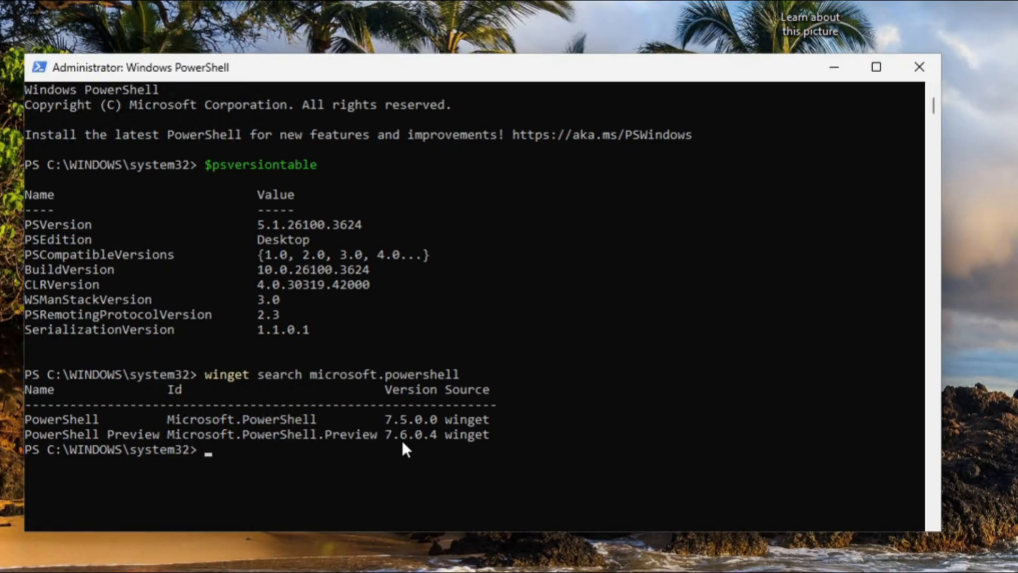
pyautogui.moveTo(221, 455)
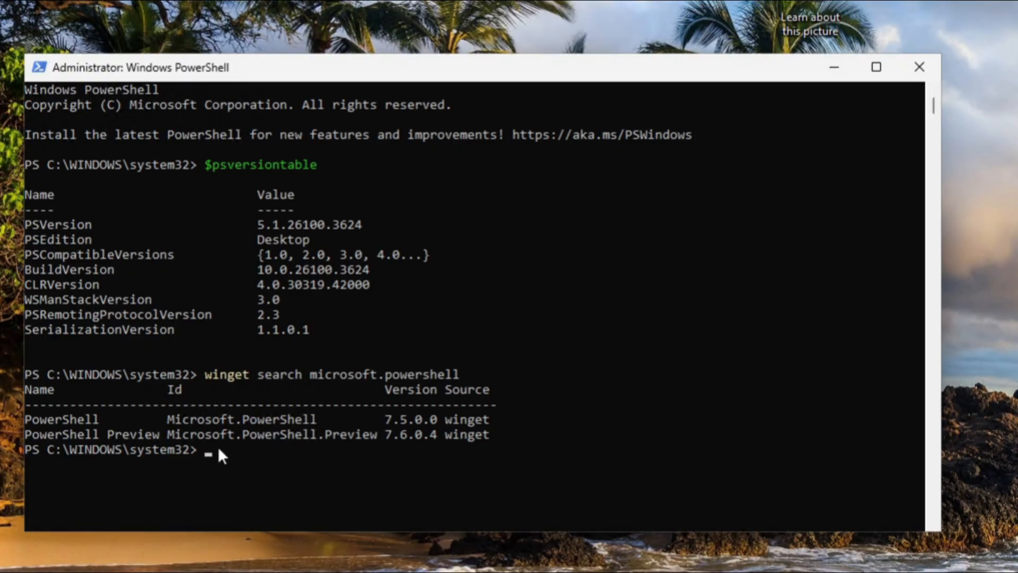
pyautogui.moveTo(378, 439)
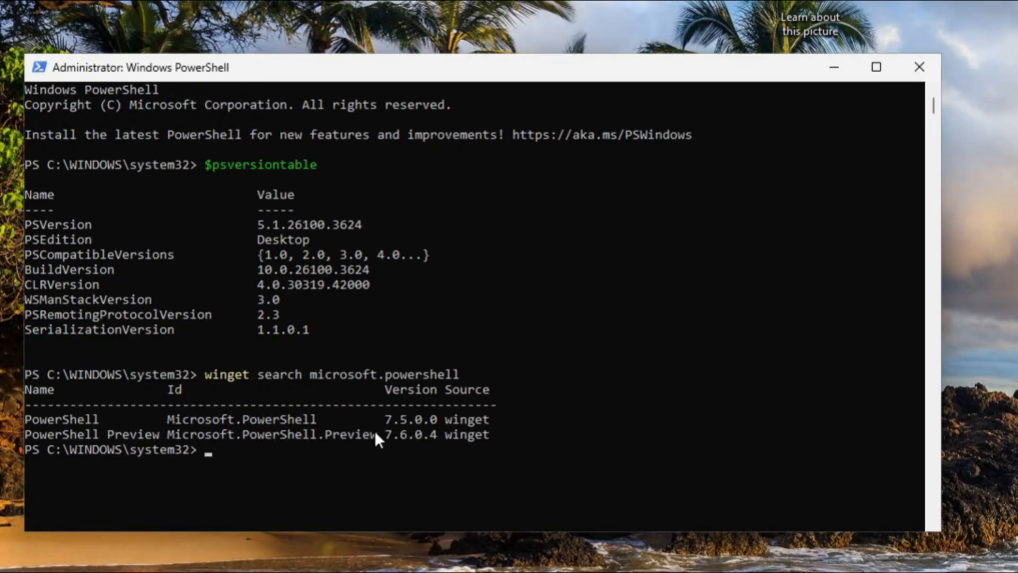
# Step: Run 'winget install --id Microsoft.Powershell --source winget' to install PowerShell 7.5.0
pyautogui.write('winget')
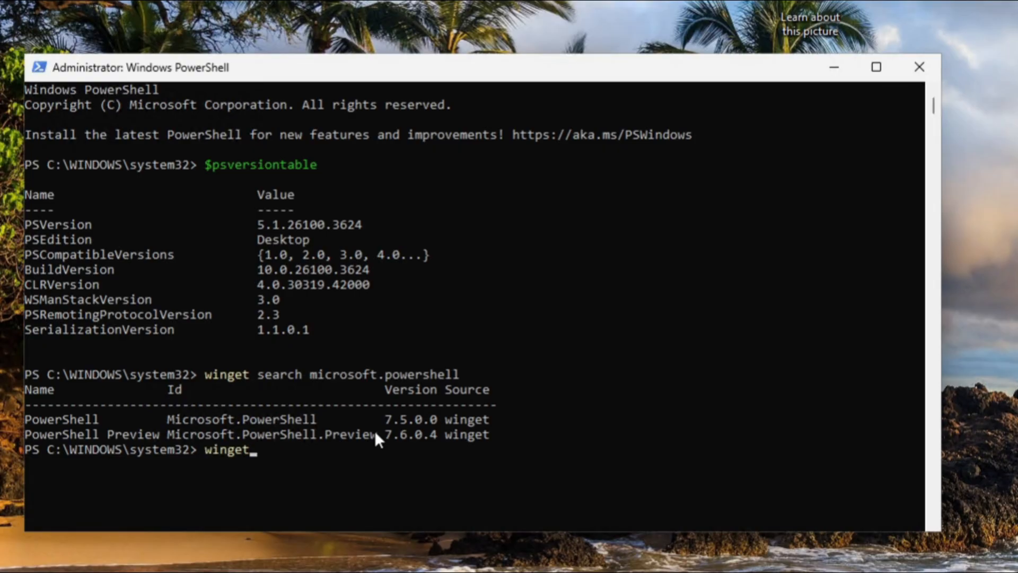
pyautogui.write('install')
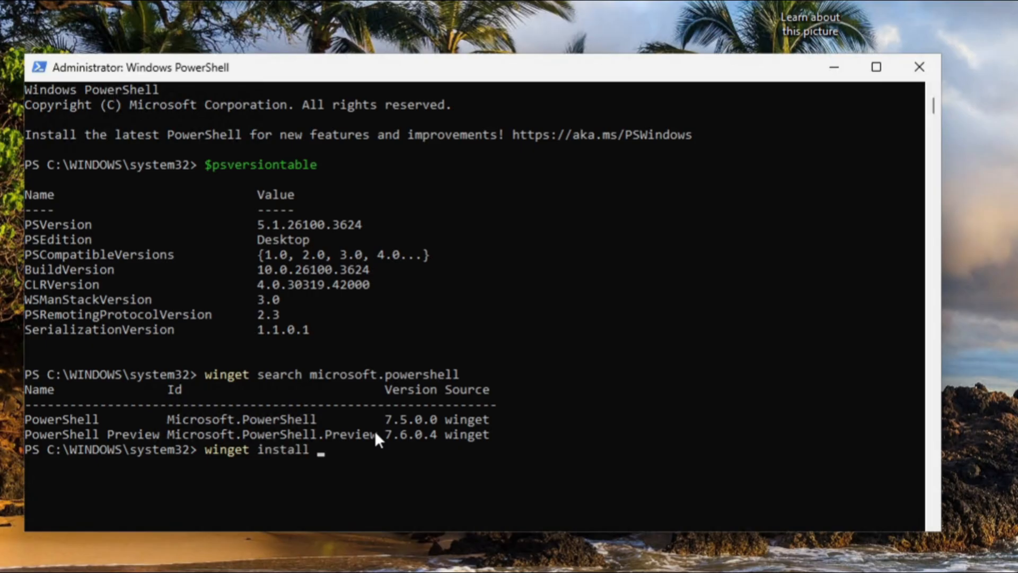
pyautogui.write('--')
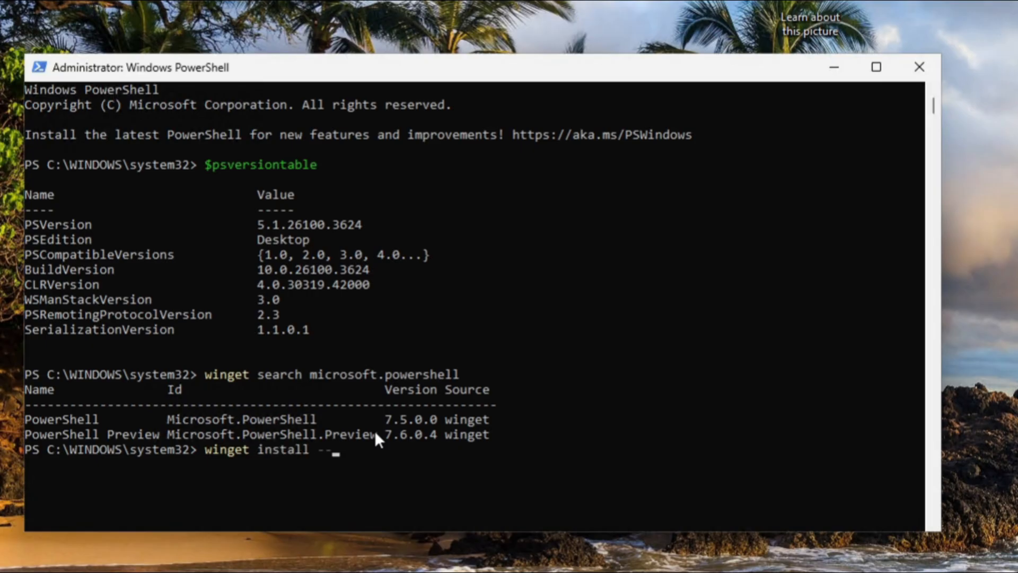
pyautogui.write('id')
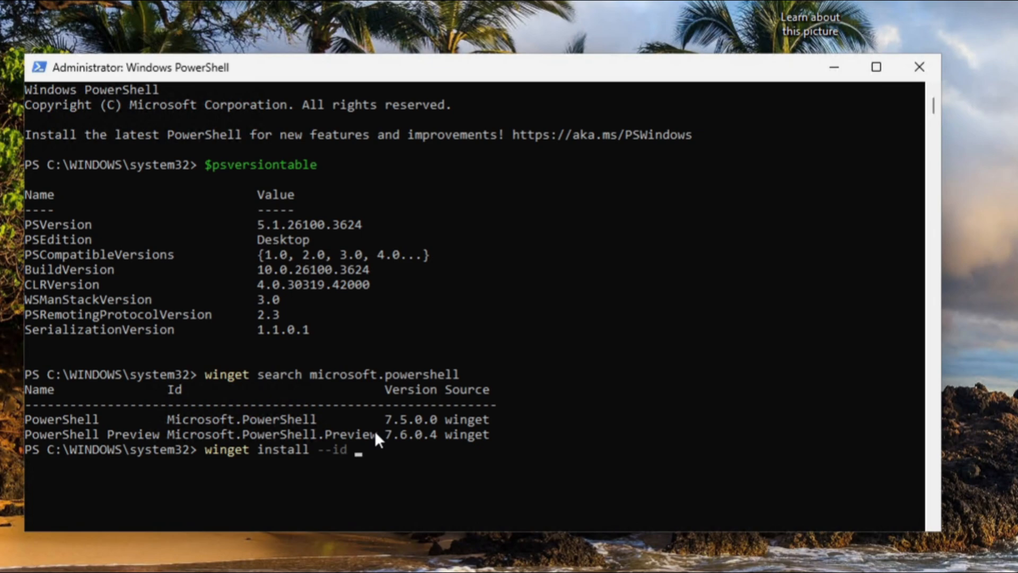
pyautogui.write('Micrps')
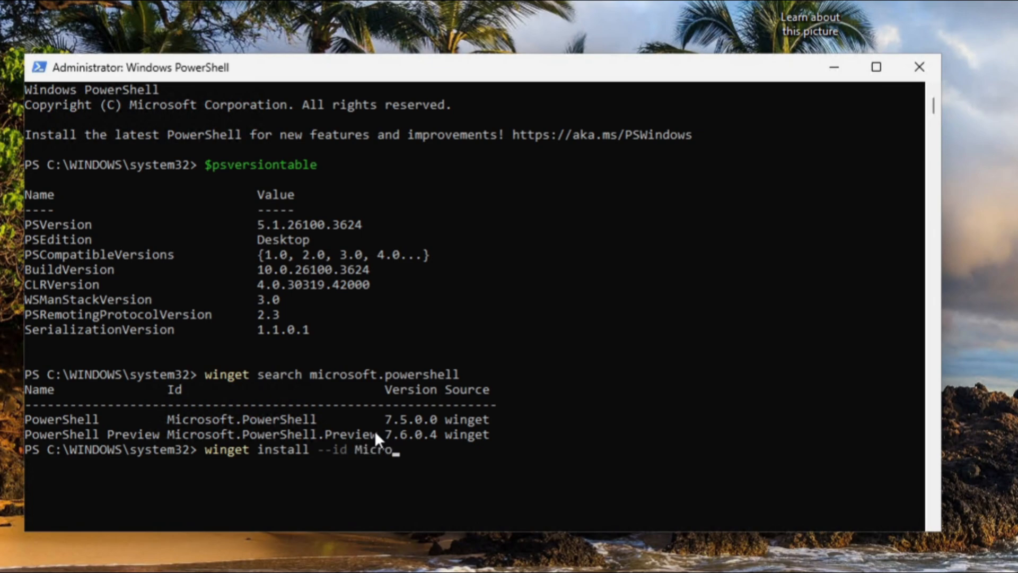
pyautogui.write('soft.')
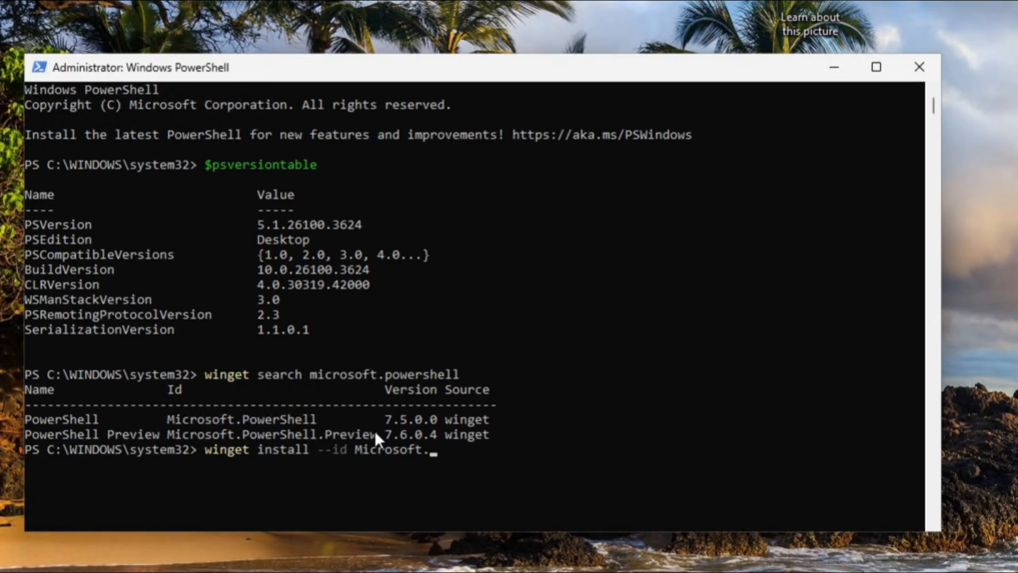
pyautogui.write('Powershell -')
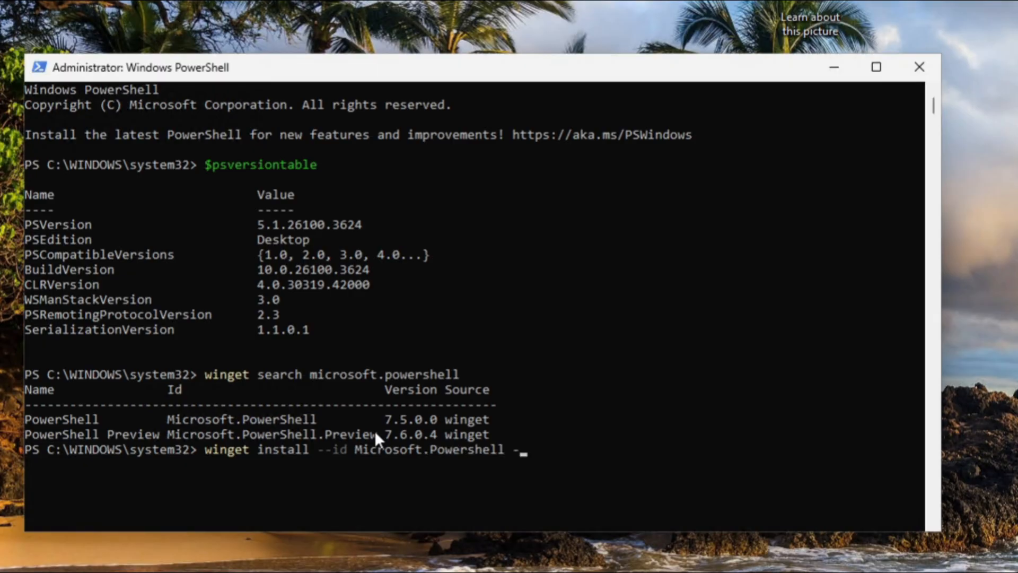
pyautogui.write('source')
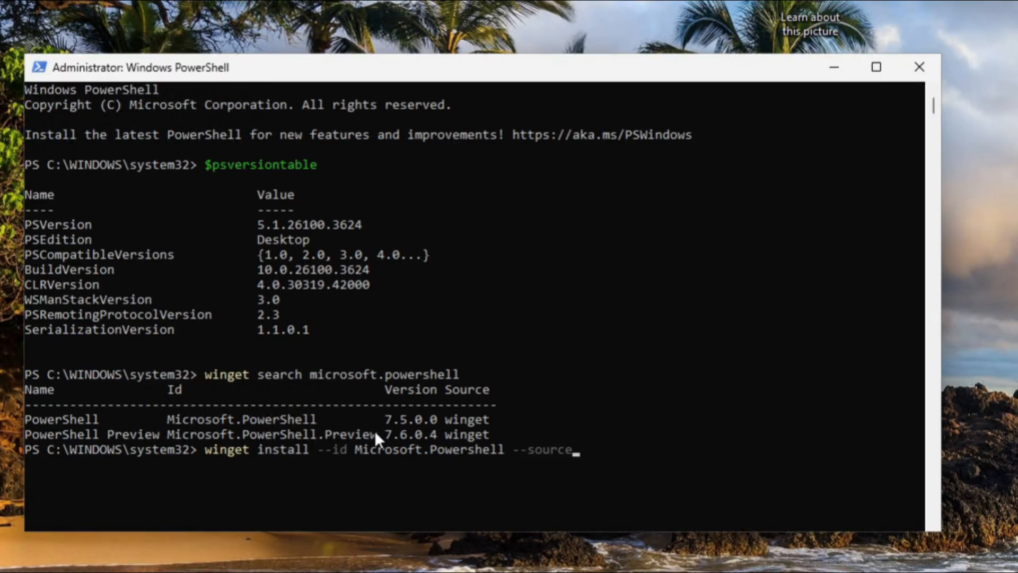
pyautogui.write('winget')
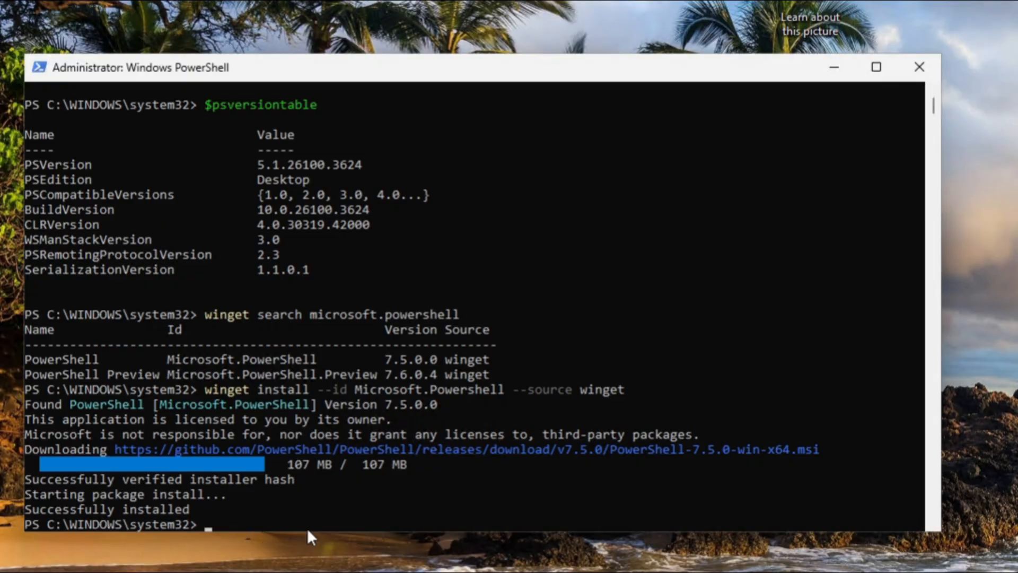
pyautogui.moveTo(563, 76)
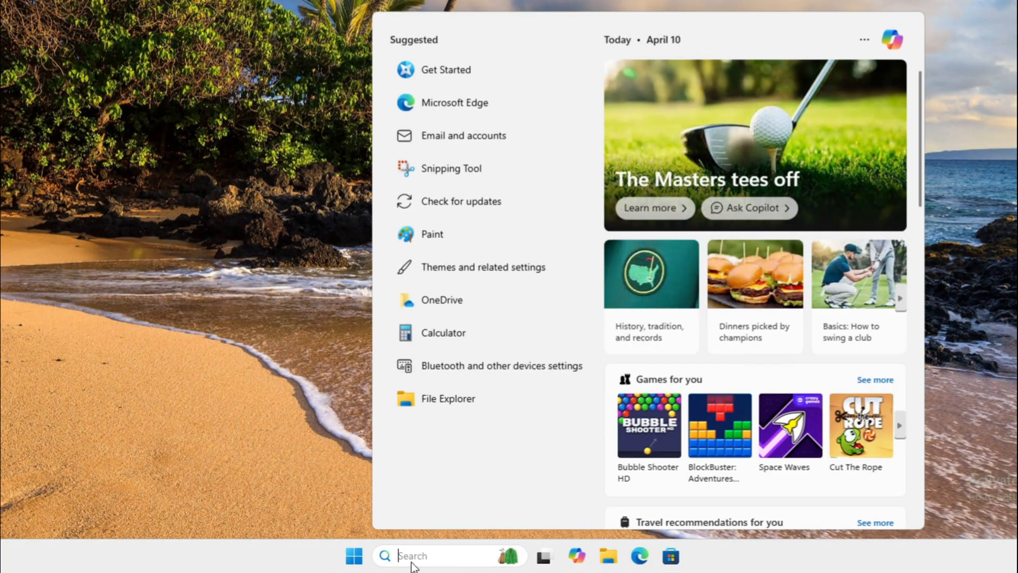
# Step: Search 'power' in Start and open the file location of PowerShell 7 (x64)
pyautogui.write('power')
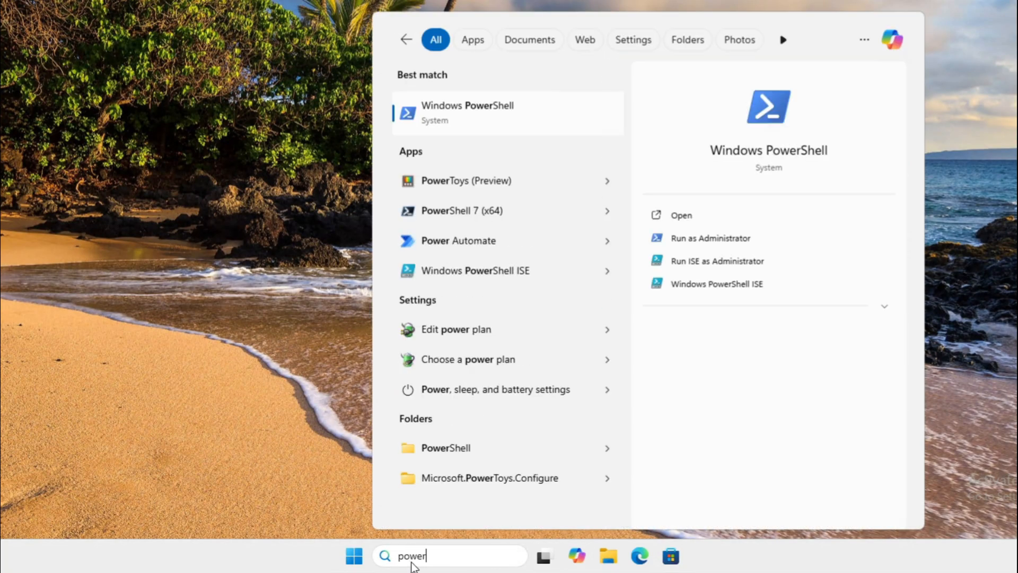
pyautogui.moveTo(490, 210)
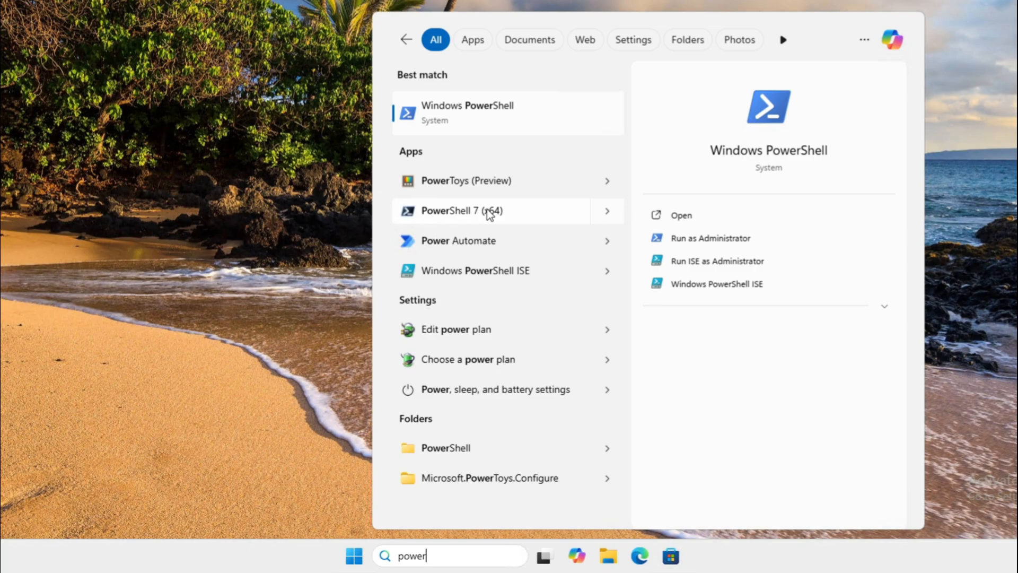
pyautogui.moveTo(490, 208)
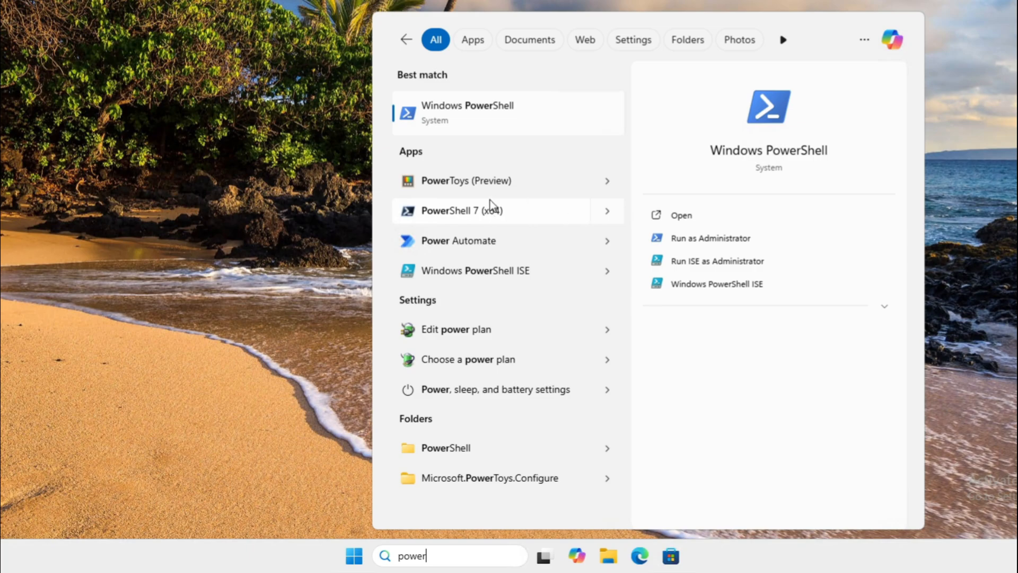
pyautogui.rightClick(461, 210)
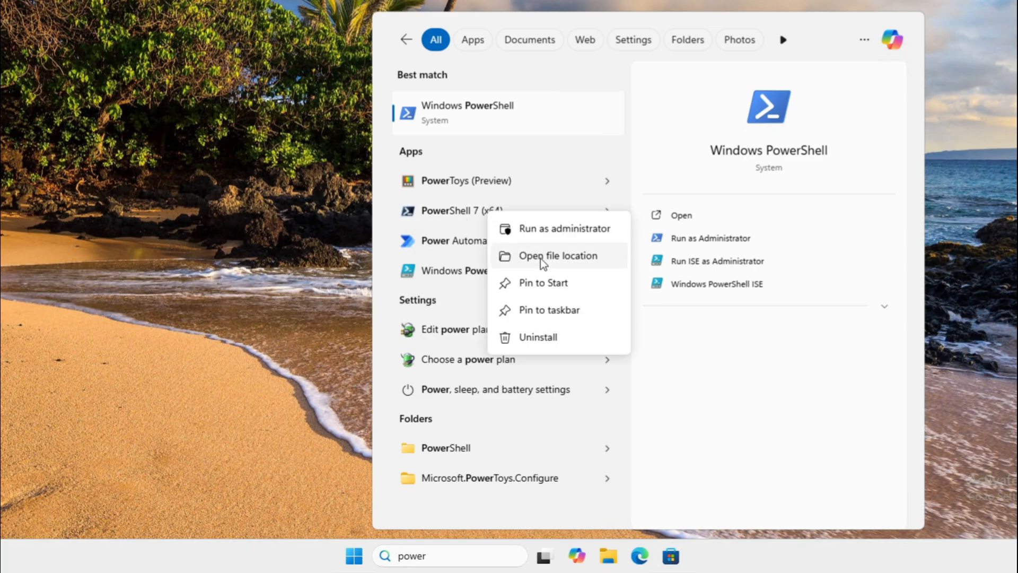
pyautogui.click(557, 255)
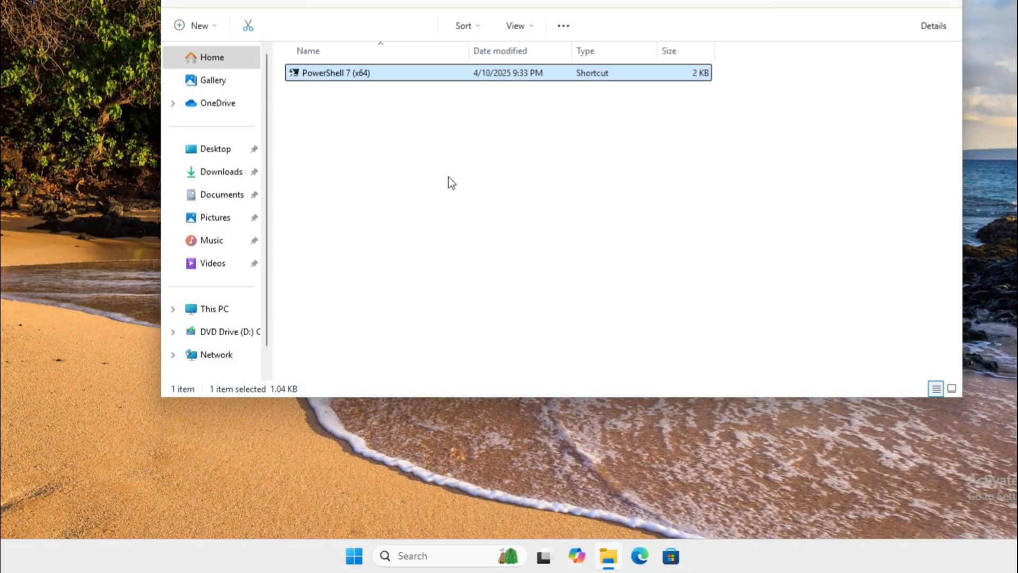
# Step: Send the PowerShell 7 (x64) shortcut to the desktop and launch PowerShell 7 from it
pyautogui.rightClick(334, 74)
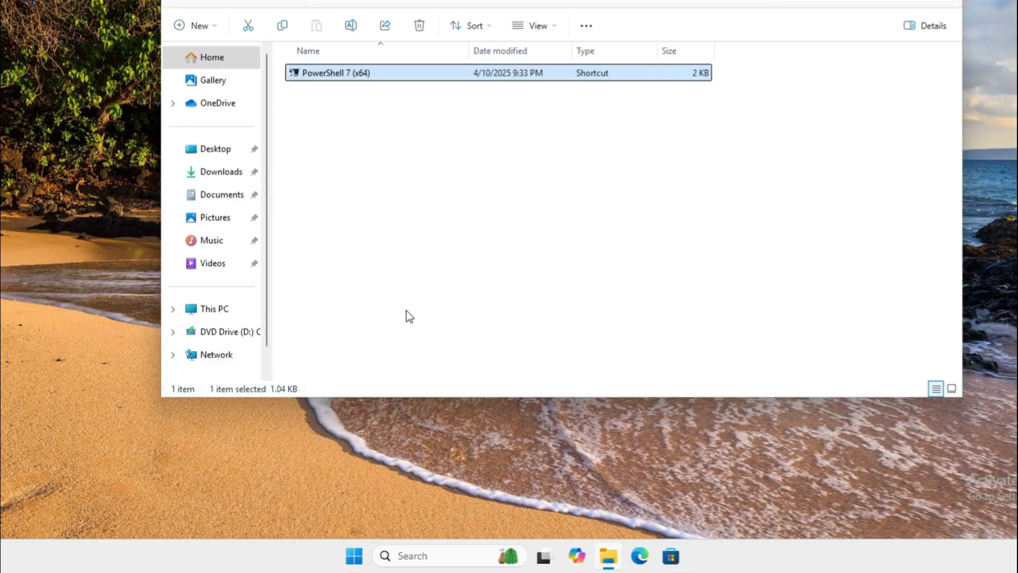
pyautogui.doubleClick(335, 72)
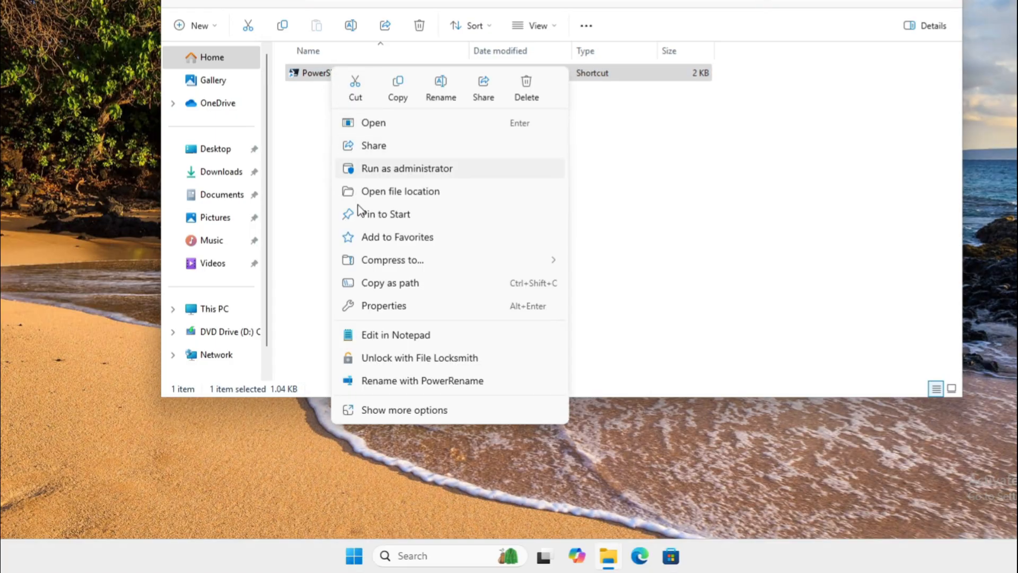
pyautogui.click(404, 409)
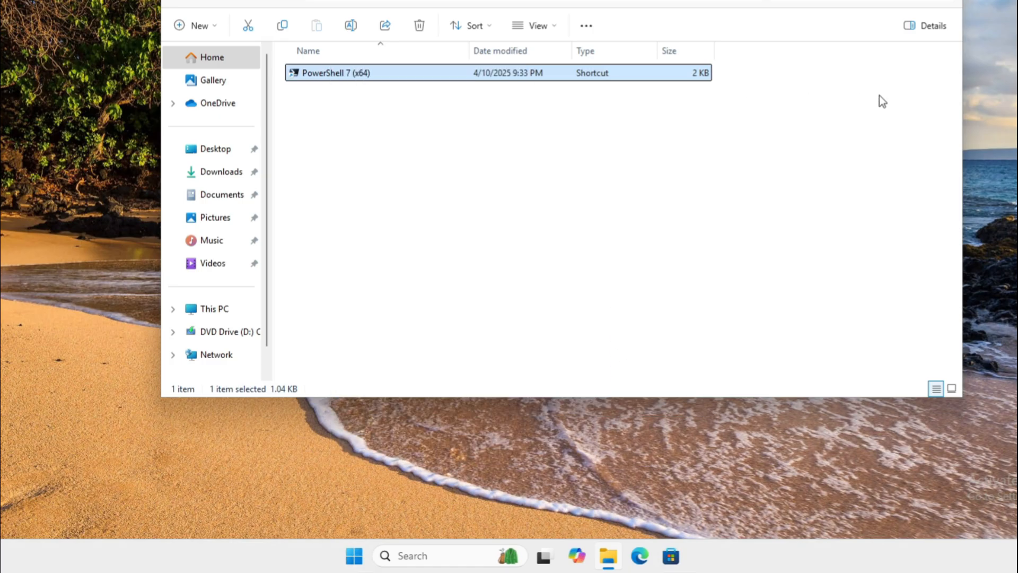
pyautogui.doubleClick(336, 72)
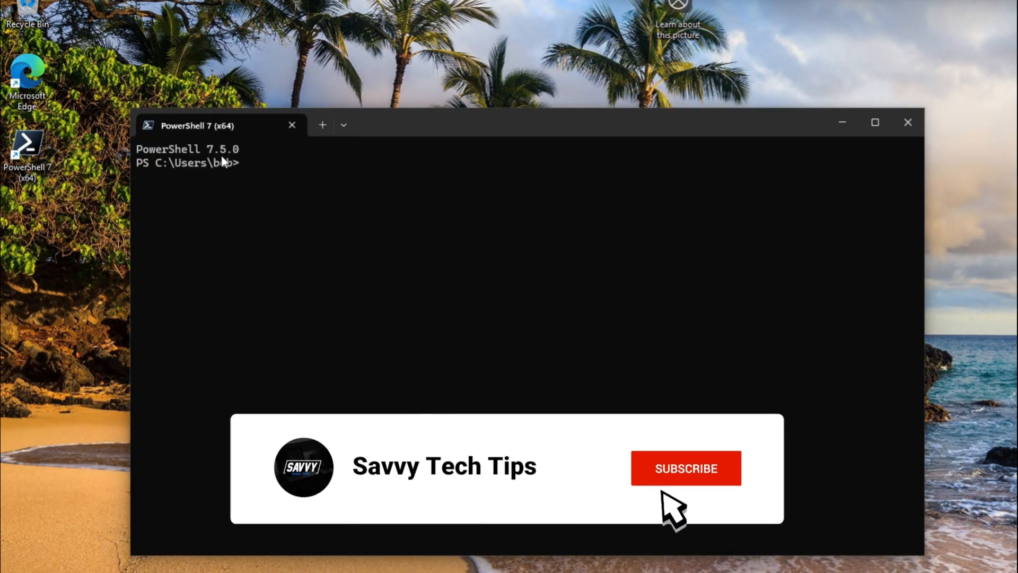
# Step: Read the PowerShell 7.5.0 banner in its window, then put the window away
pyautogui.click(686, 468)
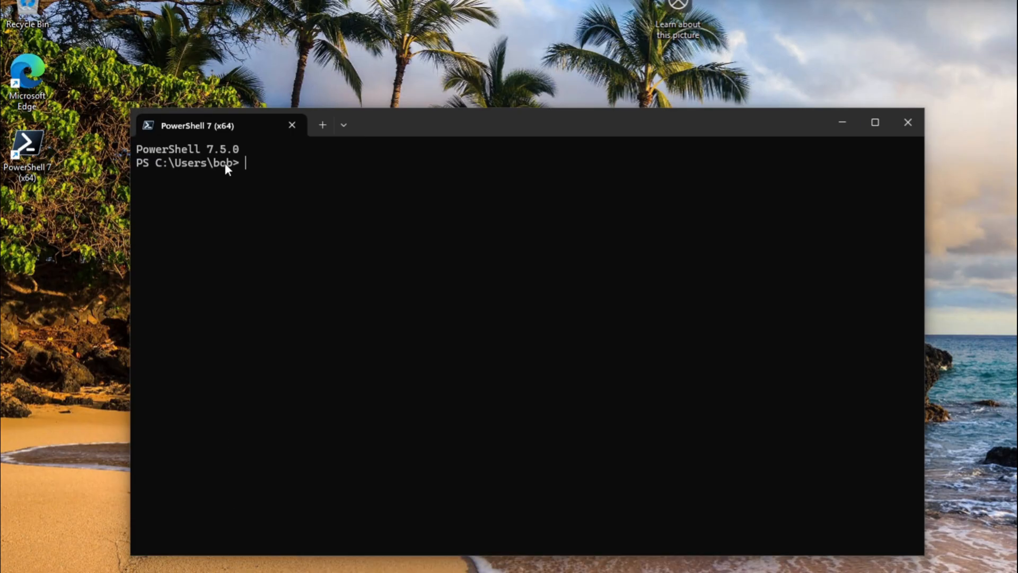
pyautogui.moveTo(266, 162)
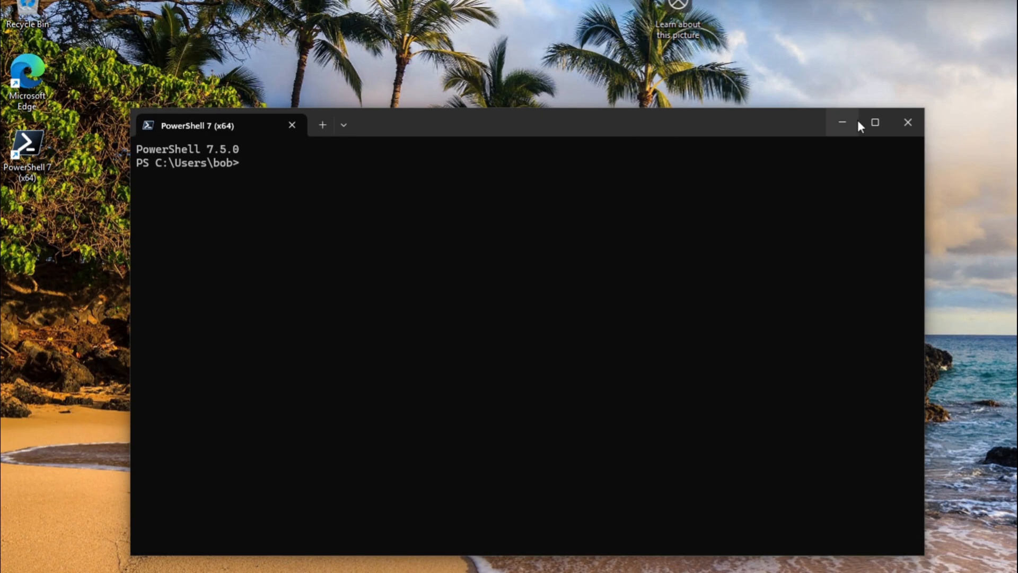
pyautogui.click(247, 554)
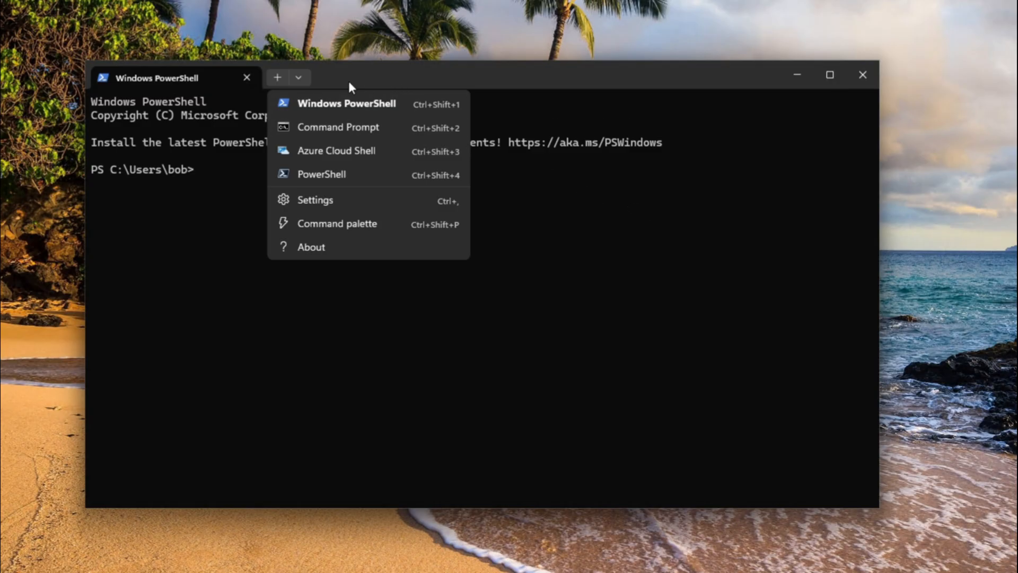
pyautogui.moveTo(332, 175)
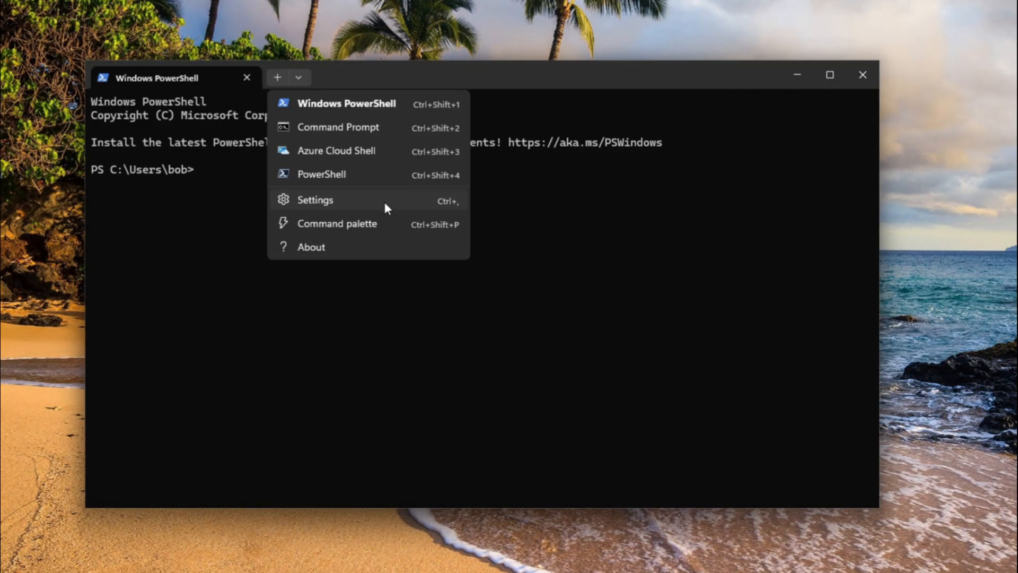
# Step: Open Windows Terminal Settings from the new-tab dropdown, landing on the Startup page
pyautogui.click(314, 200)
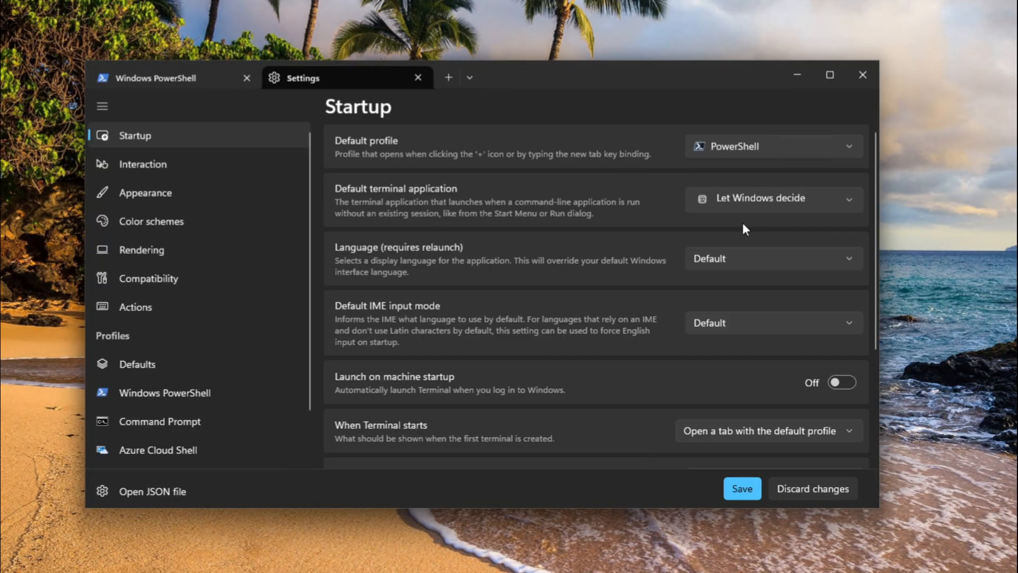
# Step: Save PowerShell as the default profile, then close all terminal tabs
pyautogui.scroll(-3)
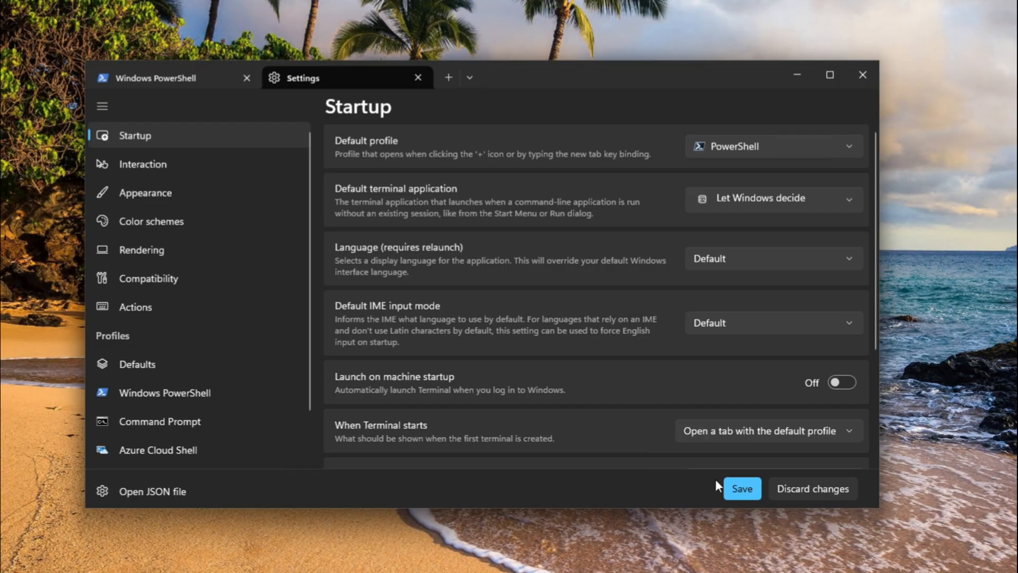
pyautogui.click(861, 74)
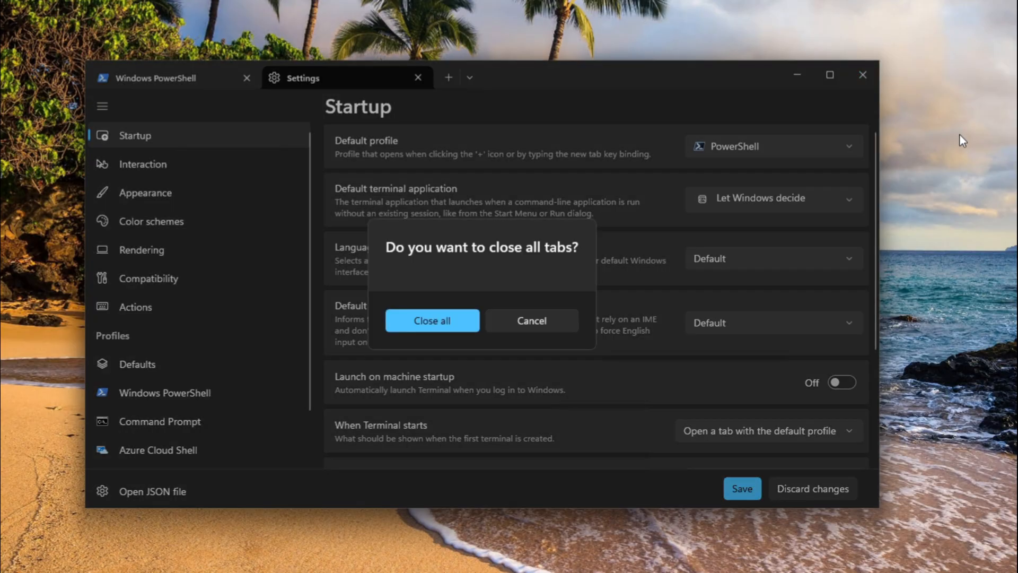
pyautogui.click(431, 320)
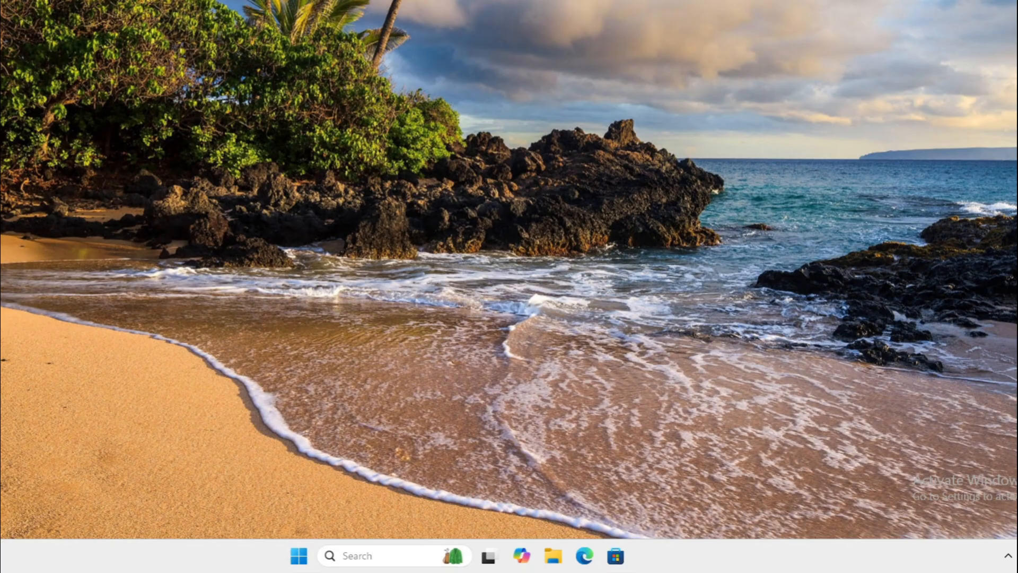
# Step: Relaunch Terminal from Start search 'term' to confirm it opens a PowerShell 7.5.0 tab
pyautogui.write('term')
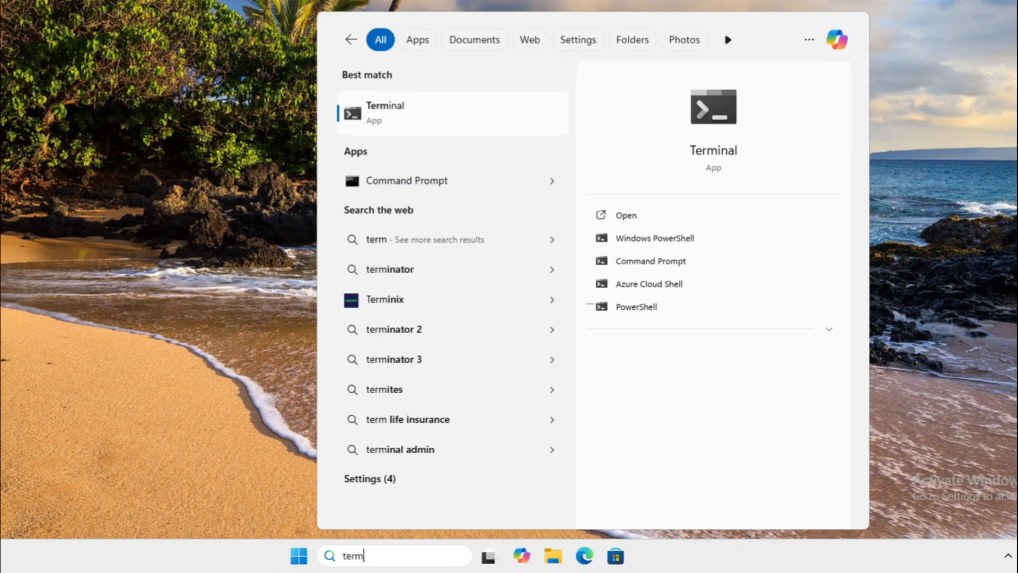
pyautogui.click(639, 307)
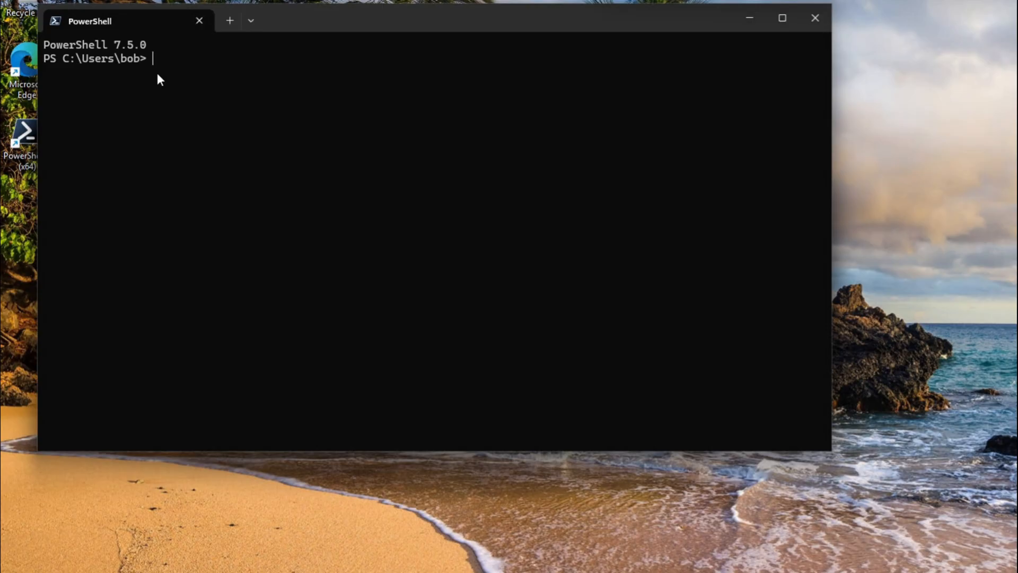
pyautogui.moveTo(193, 62)
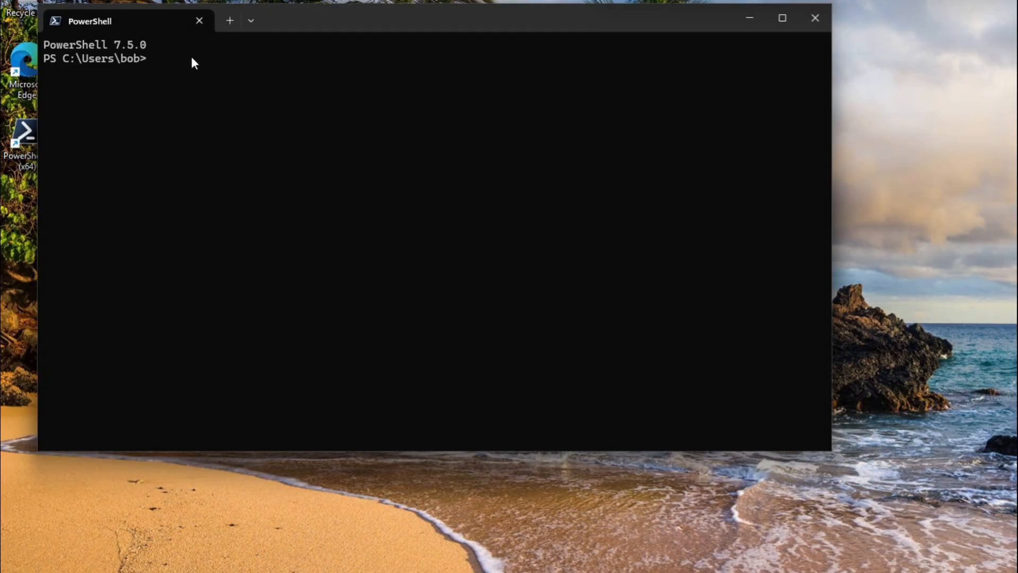